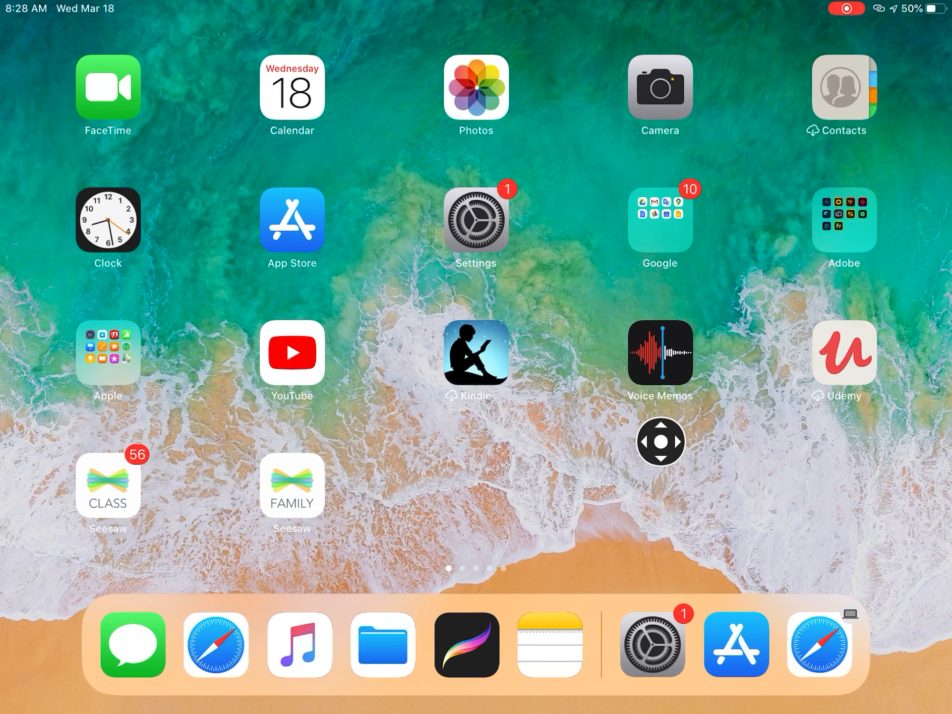
- Search for 'voice' and launch the Voice Memos recorder from the results
type("voic")
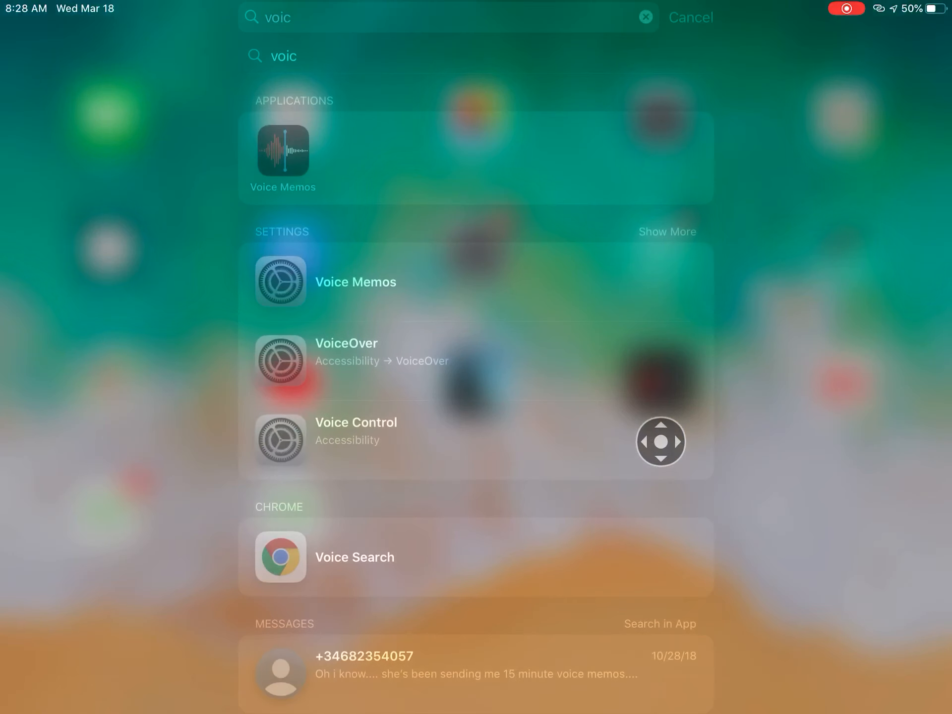
left_click(645, 17)
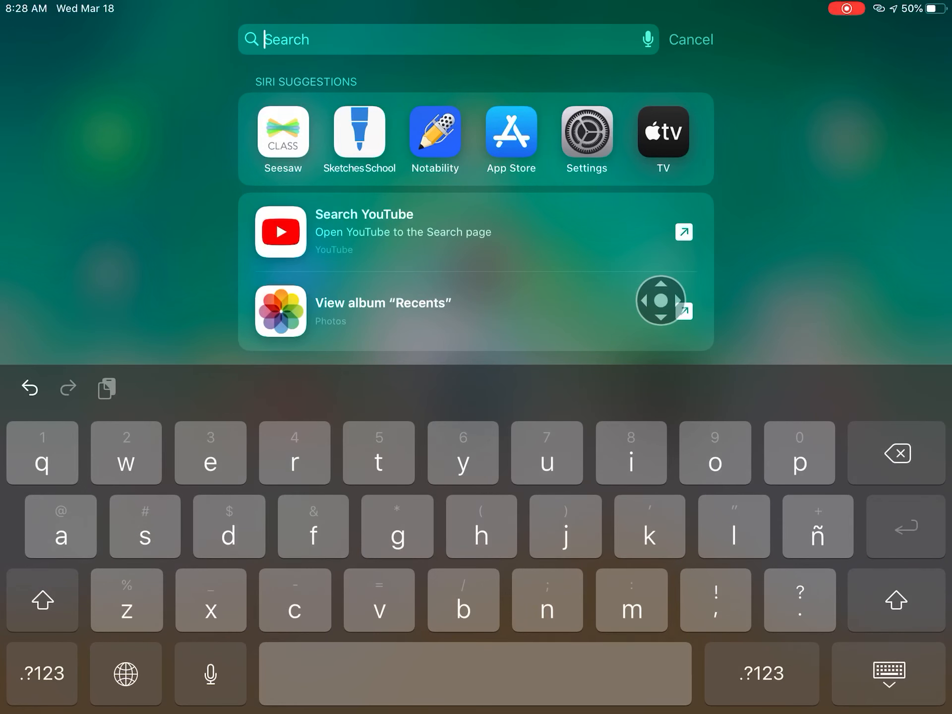
type("voice")
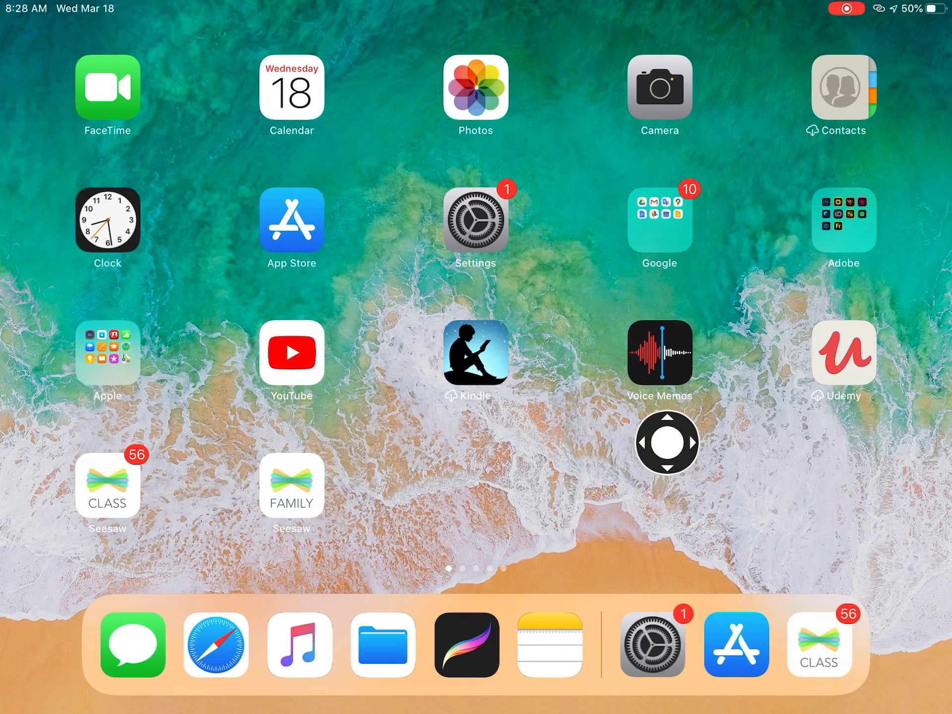
left_click(659, 353)
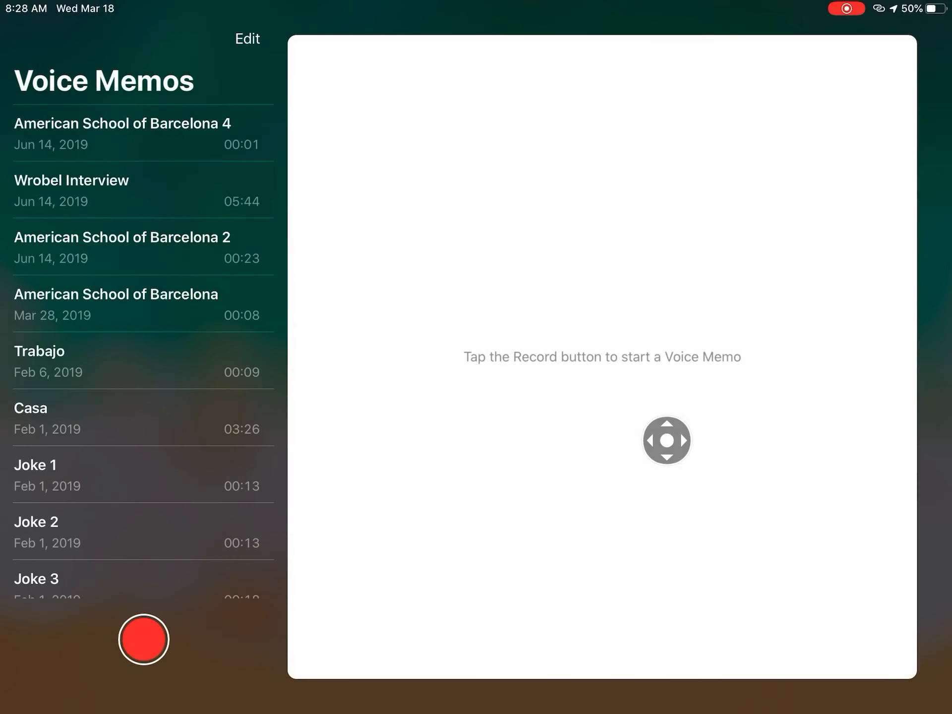
- Record a short four-second memo and save it as Adamshofstraat at the top of the list
left_click(143, 638)
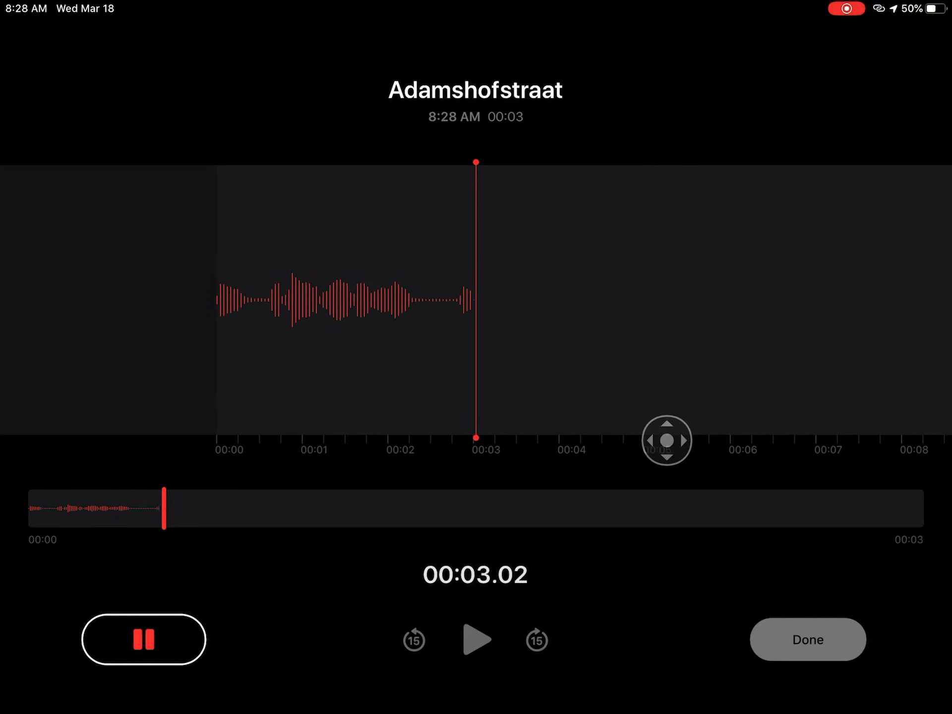
left_click(143, 639)
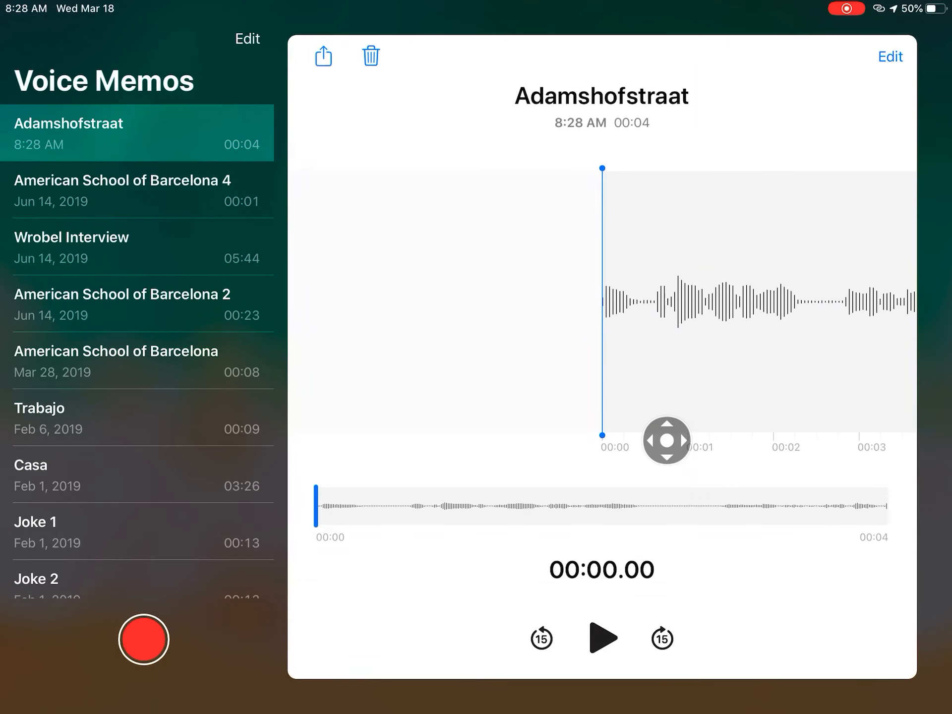
- Share the recording via Gmail addressed to ES Elementary Teachers, then discard the draft
left_click(323, 55)
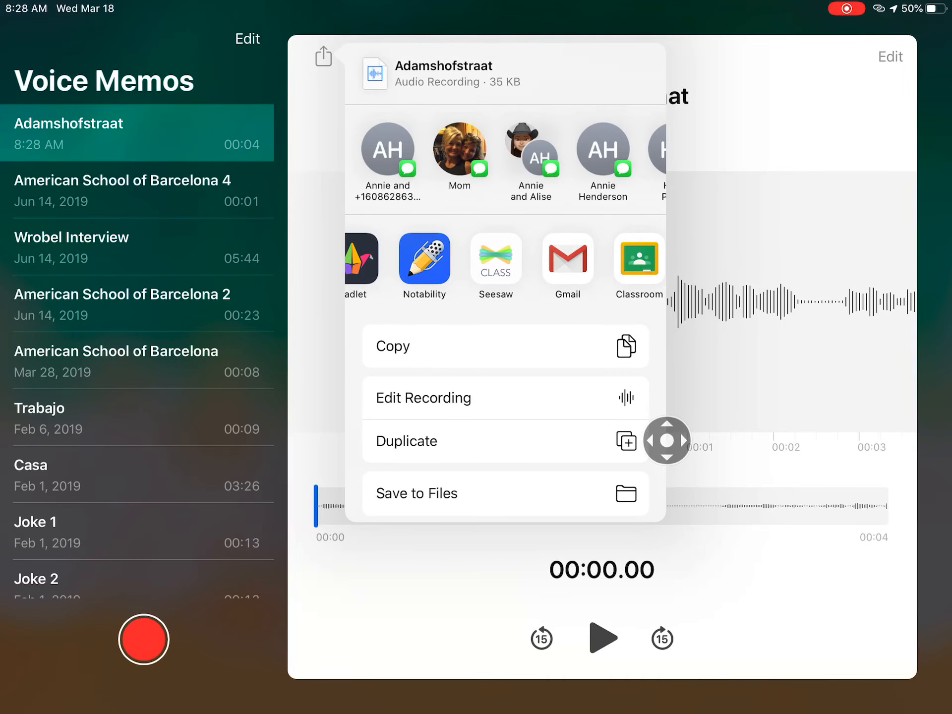
left_click(567, 261)
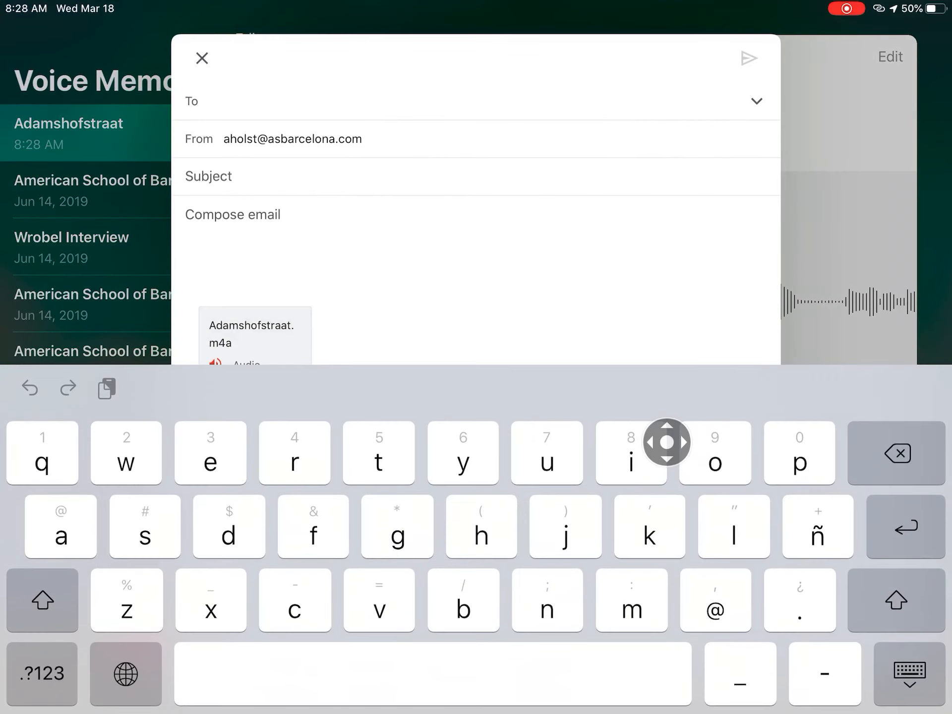
left_click(243, 101)
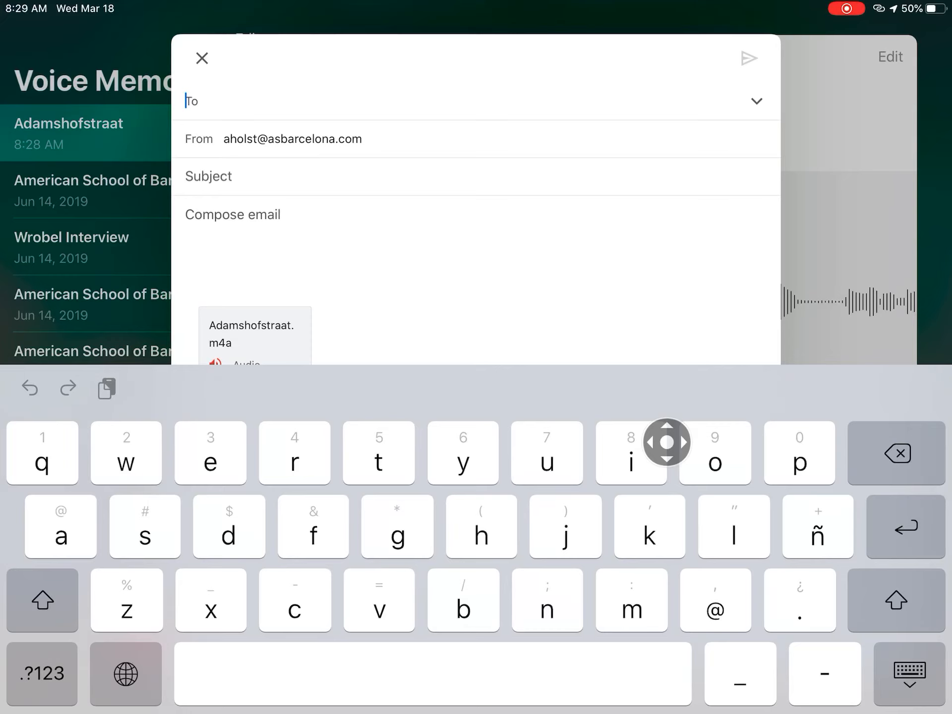
type("es.sta")
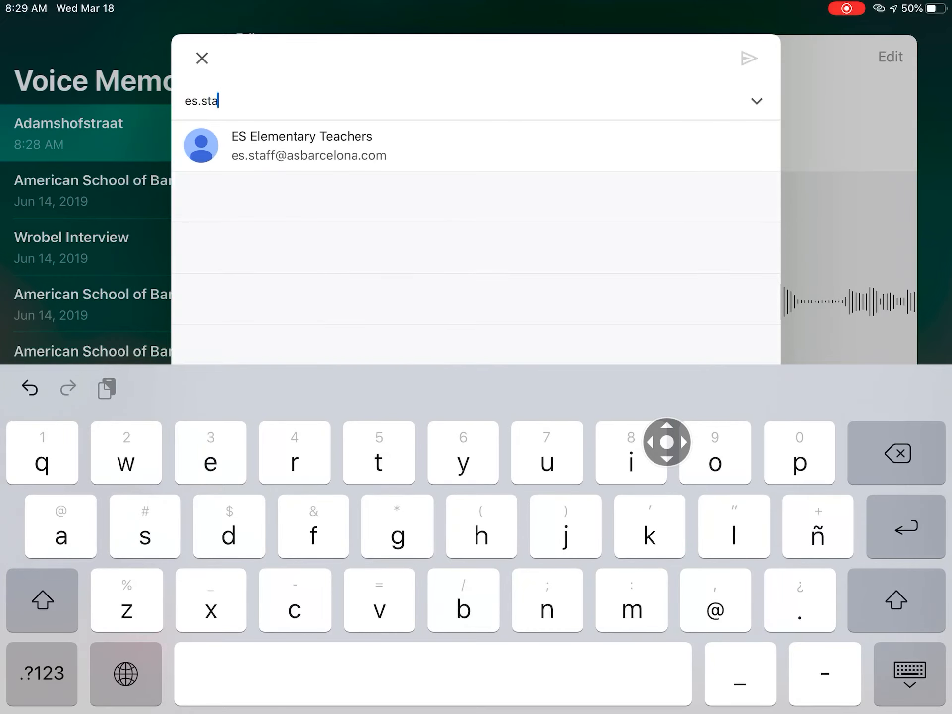
left_click(202, 58)
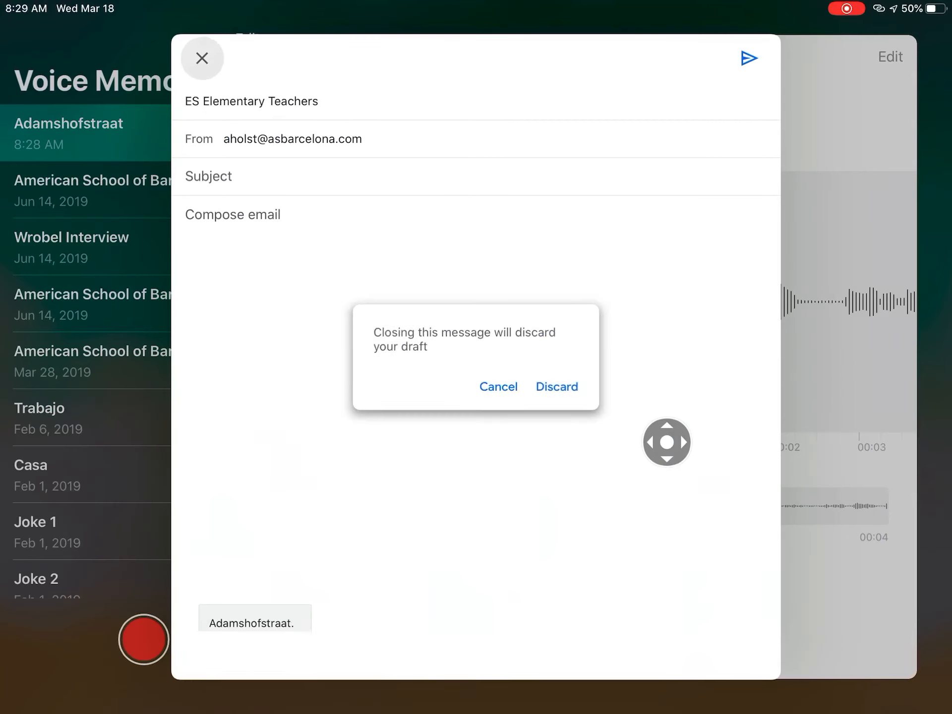
left_click(556, 387)
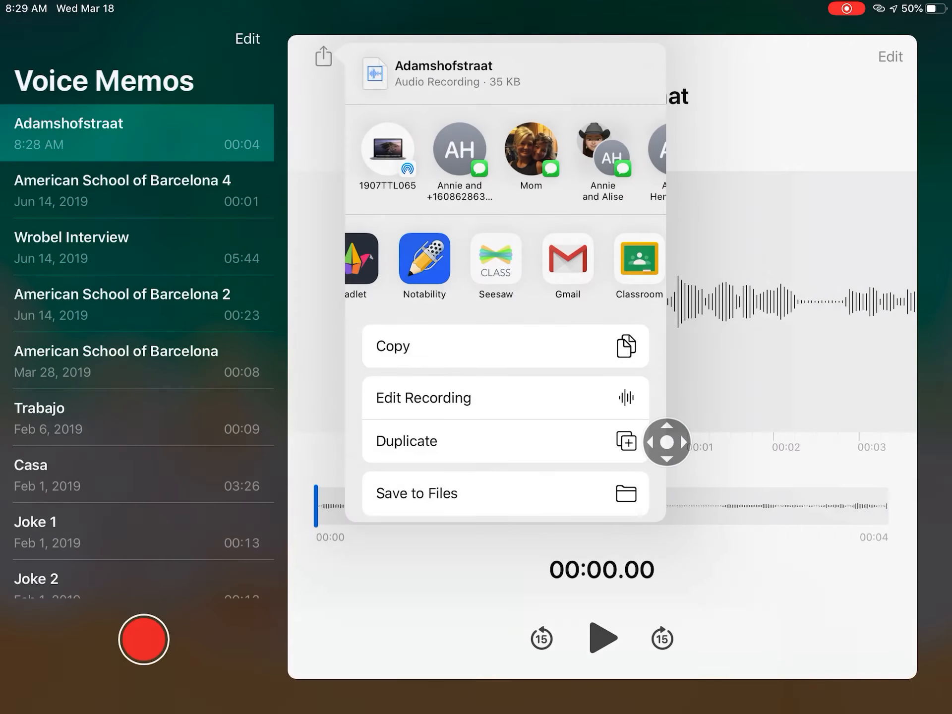
scroll("left", 3)
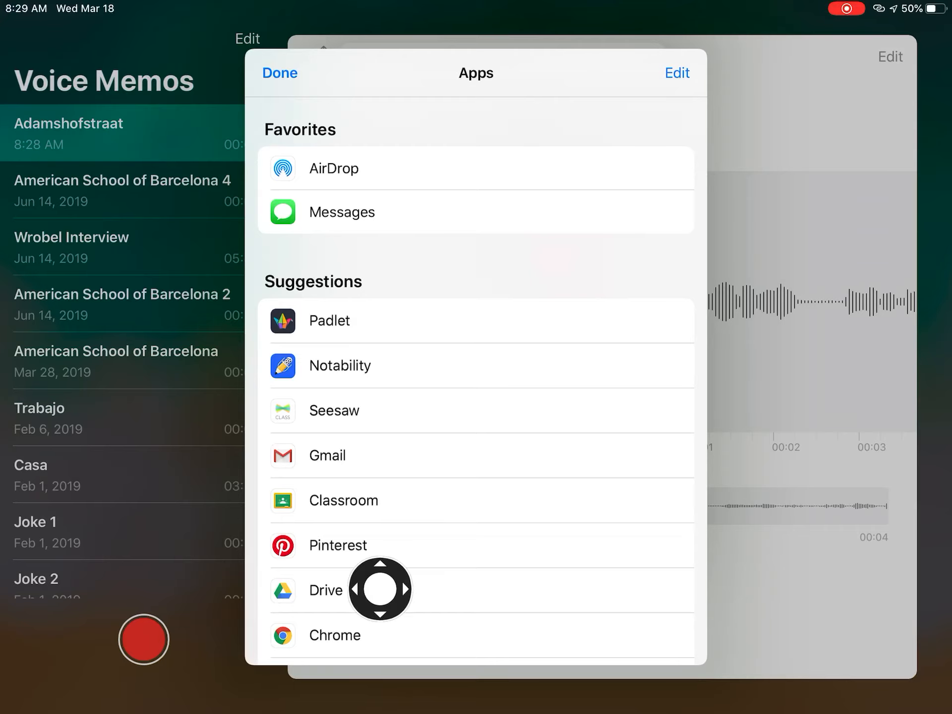
mouse_move(627, 446)
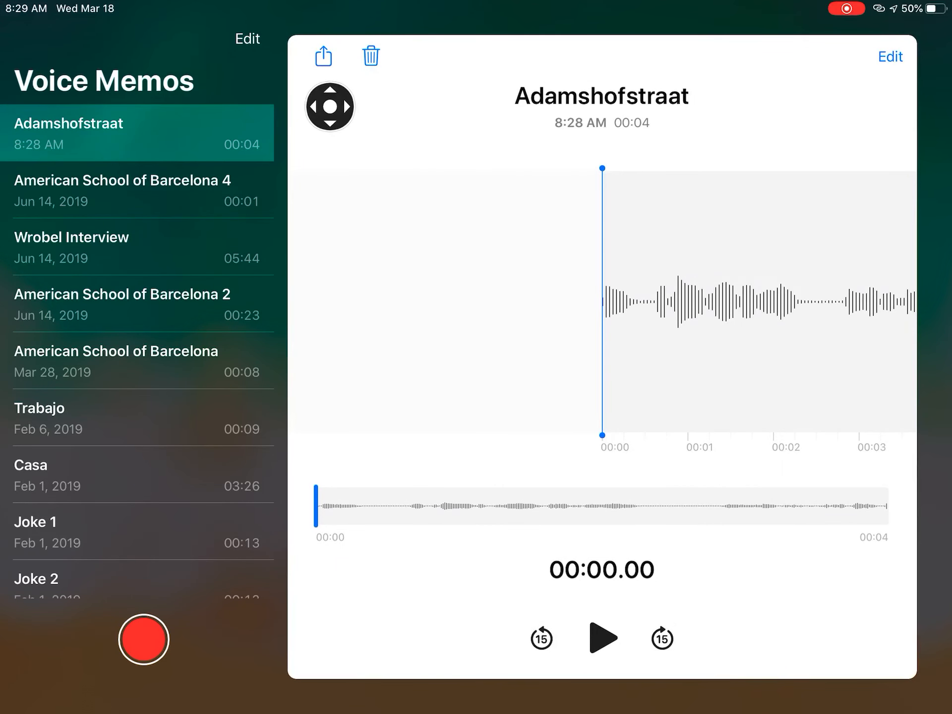
left_click(323, 56)
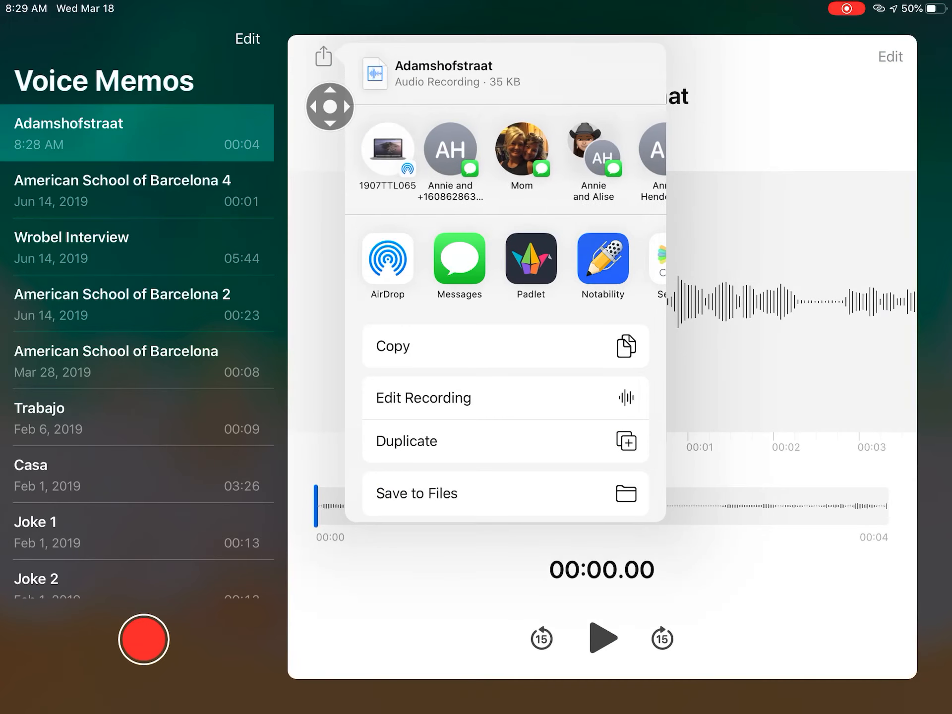